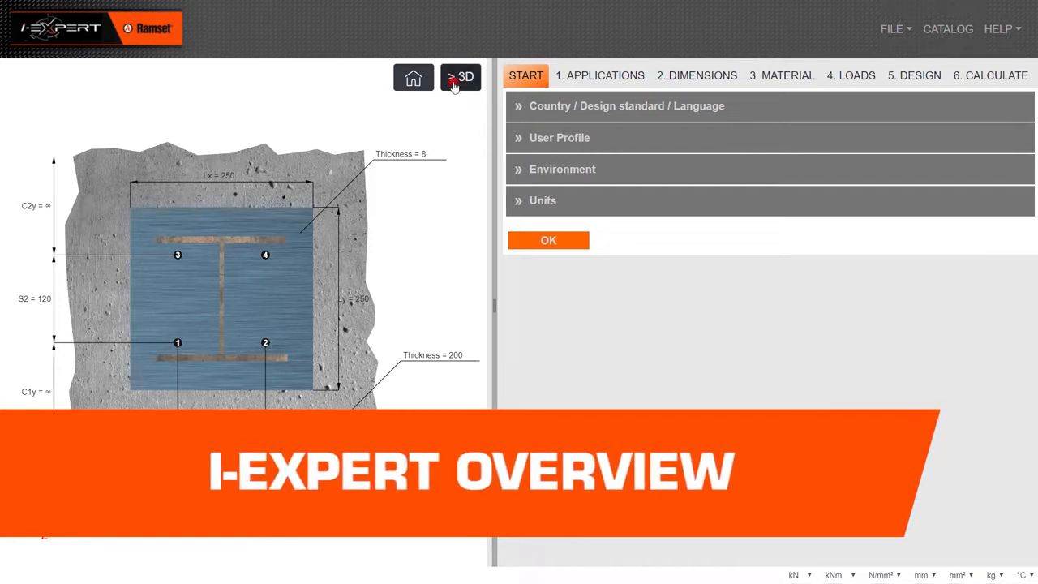
Switch the base-plate preview to a 3D model and turn it to view from above.
click(461, 76)
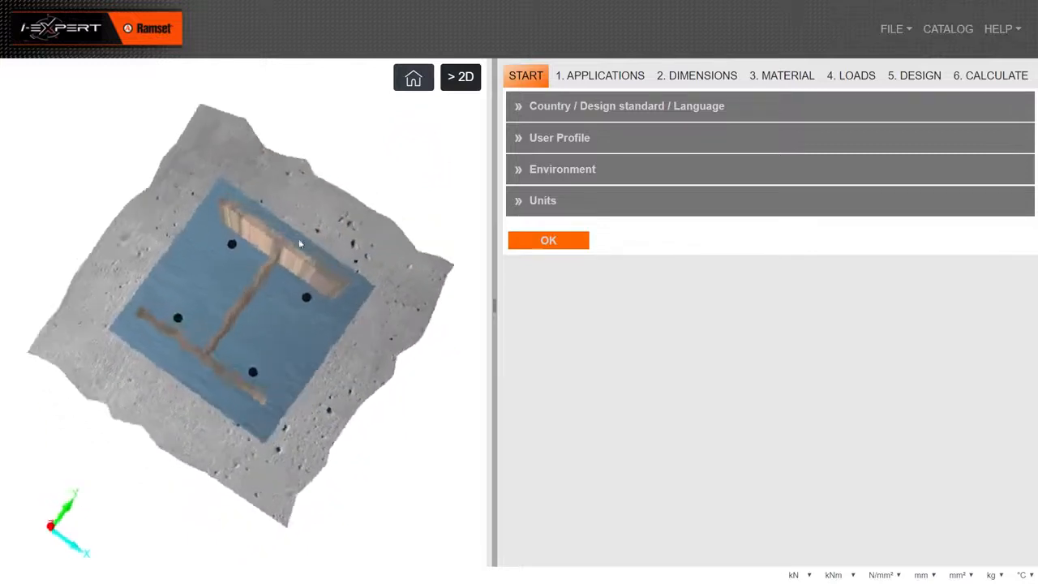
drag(301, 243, 316, 208)
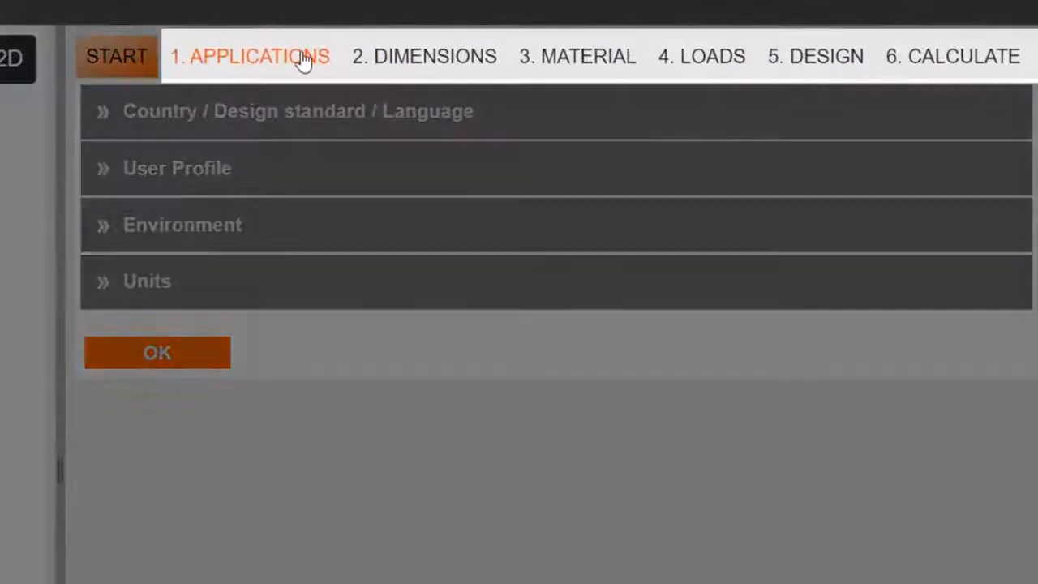
mouse_move(701, 55)
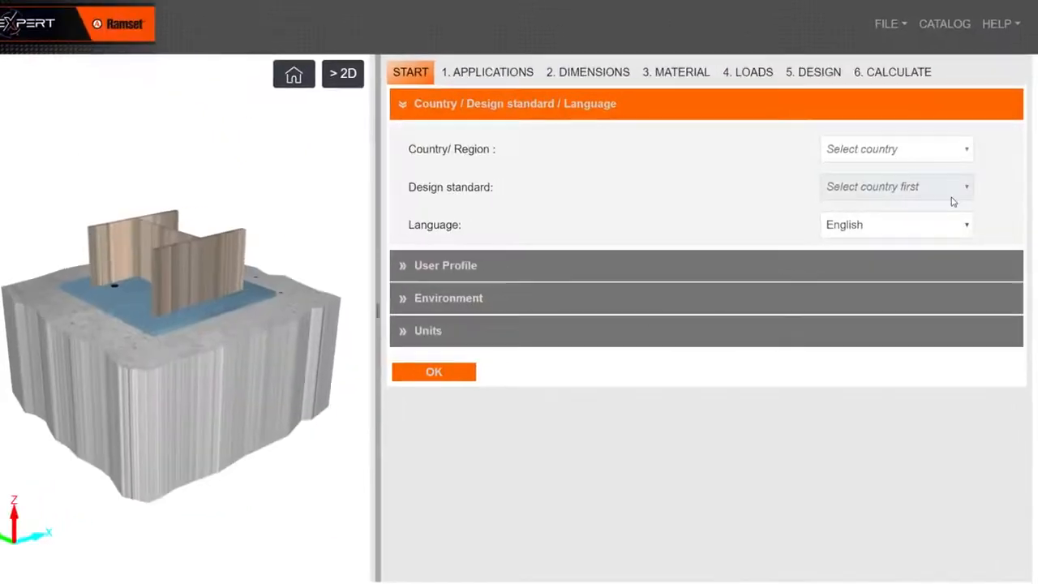
Choose Australia (AS 5216, English International) as the country and confirm the start settings.
click(895, 149)
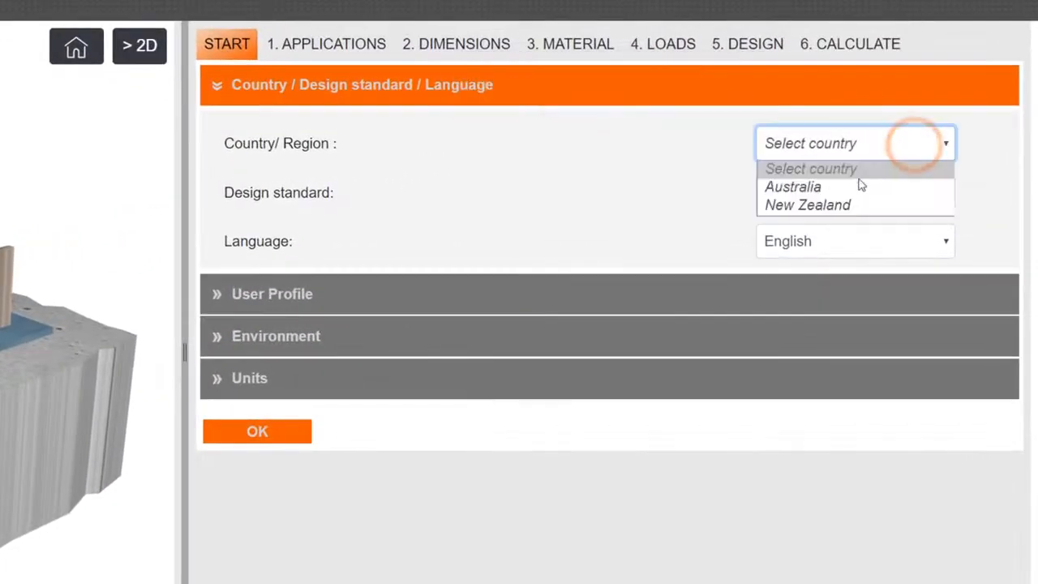
click(792, 186)
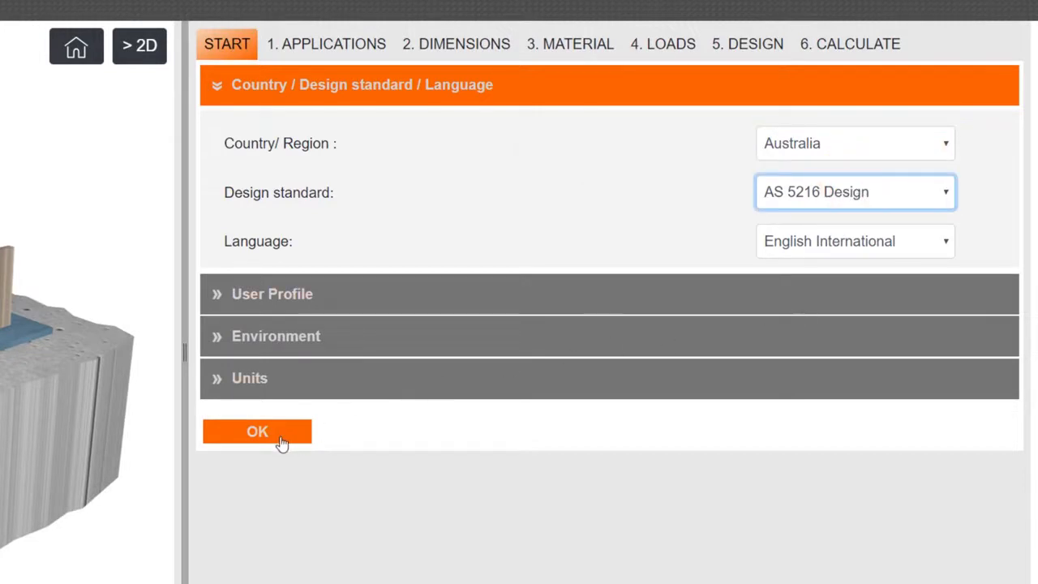
click(257, 431)
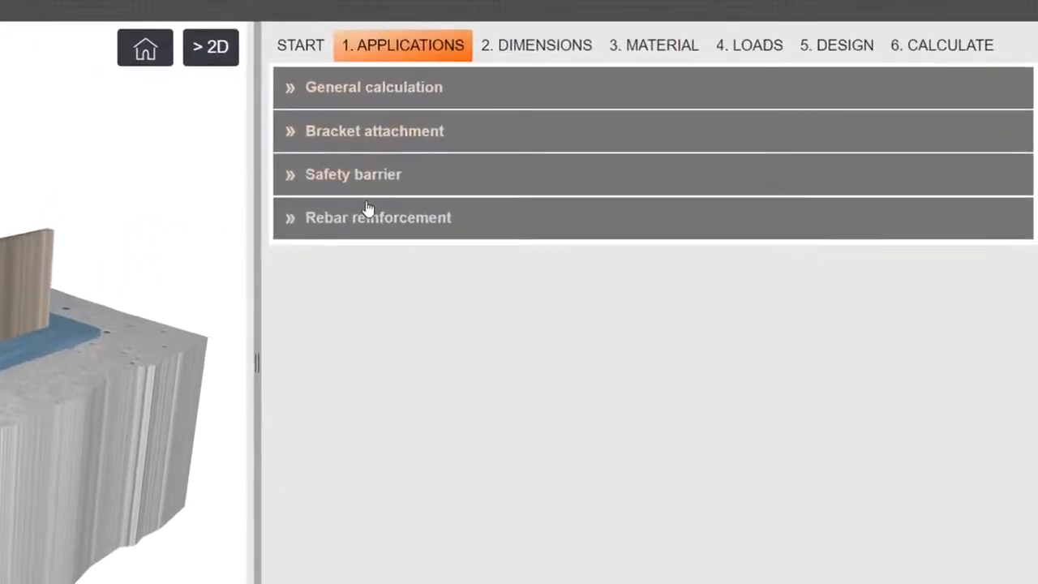
Start a general calculation with a 300 mm plate width Lx.
click(373, 87)
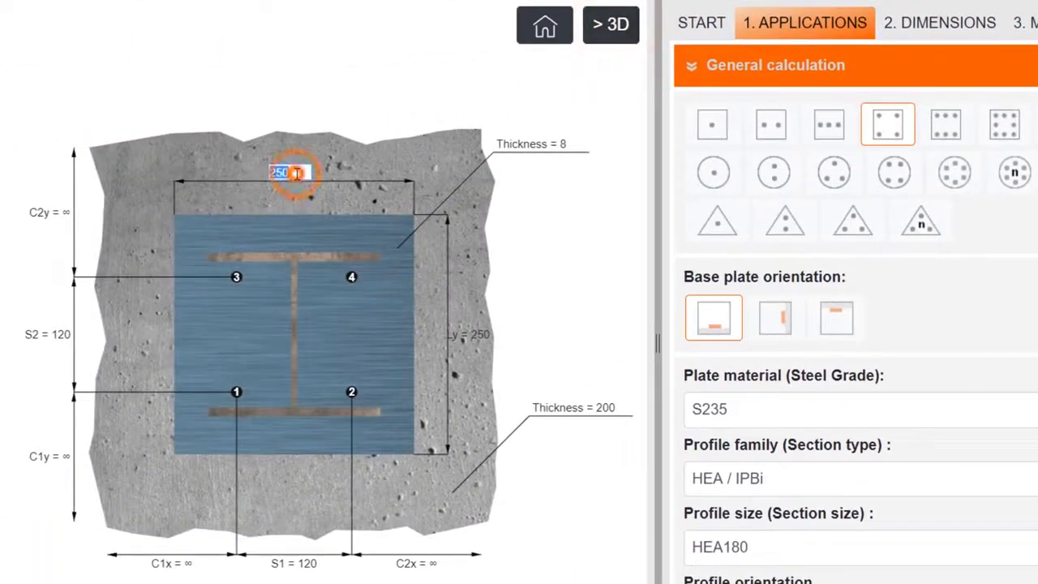
text(300)
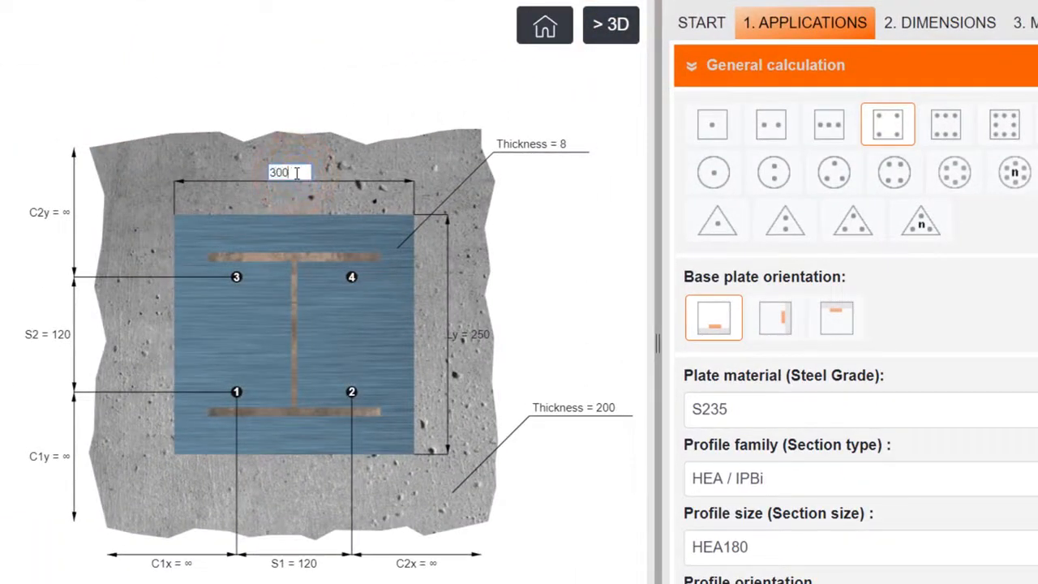
click(482, 335)
text(300)
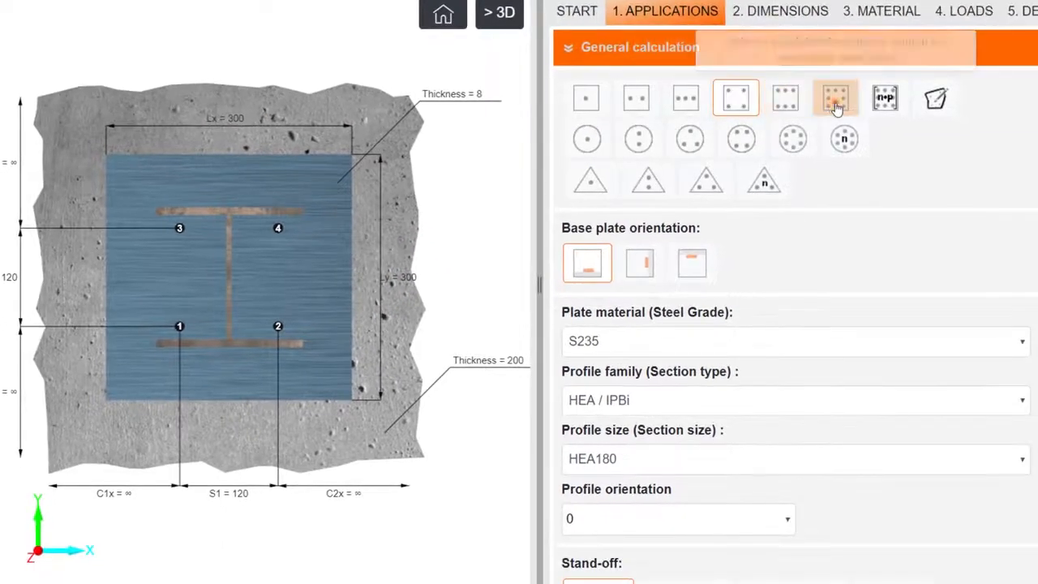
Choose the eight-anchor perimeter layout and keep the base plate lying flat.
click(834, 97)
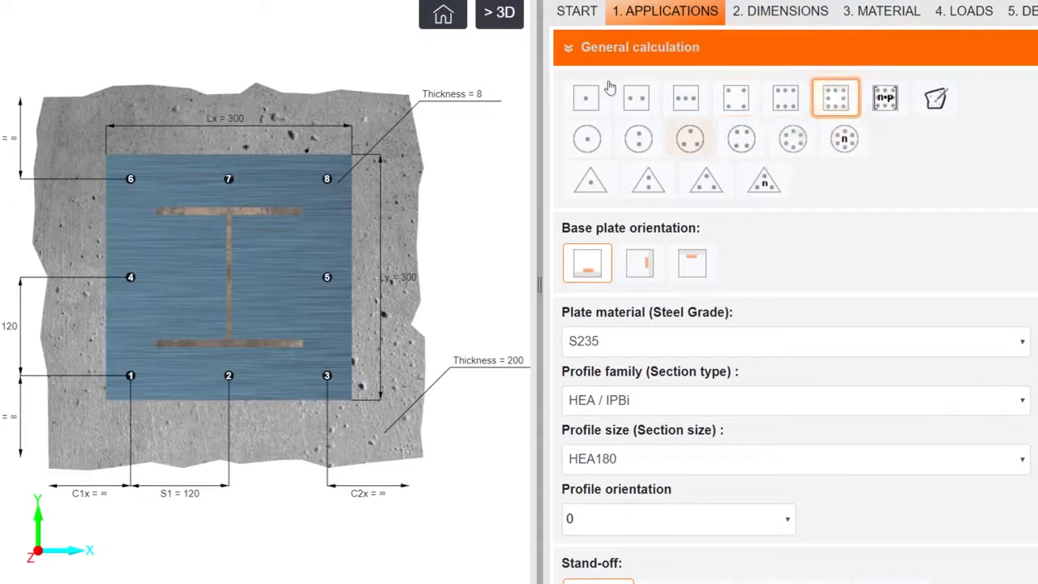
click(500, 13)
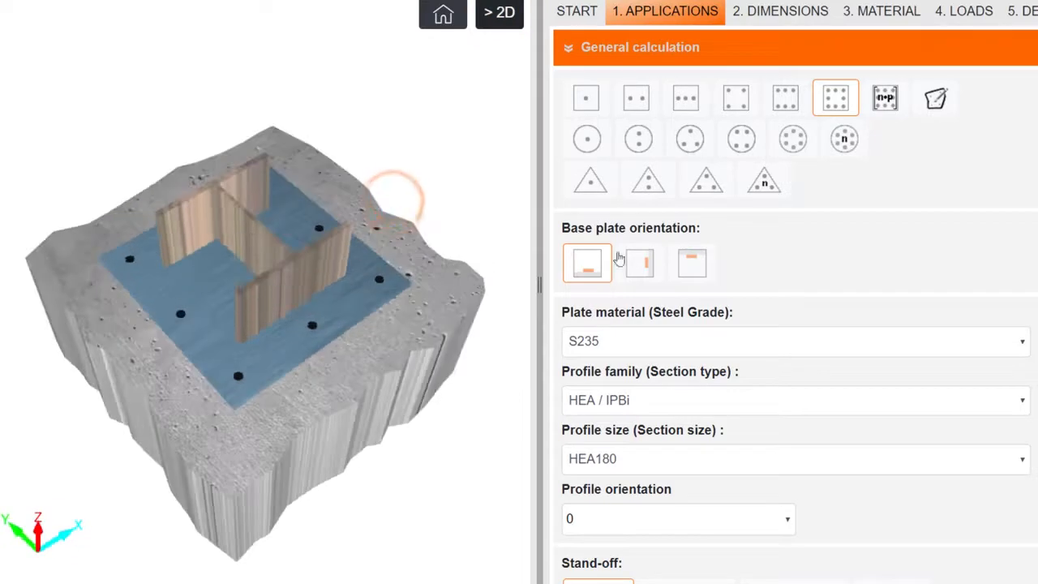
click(587, 263)
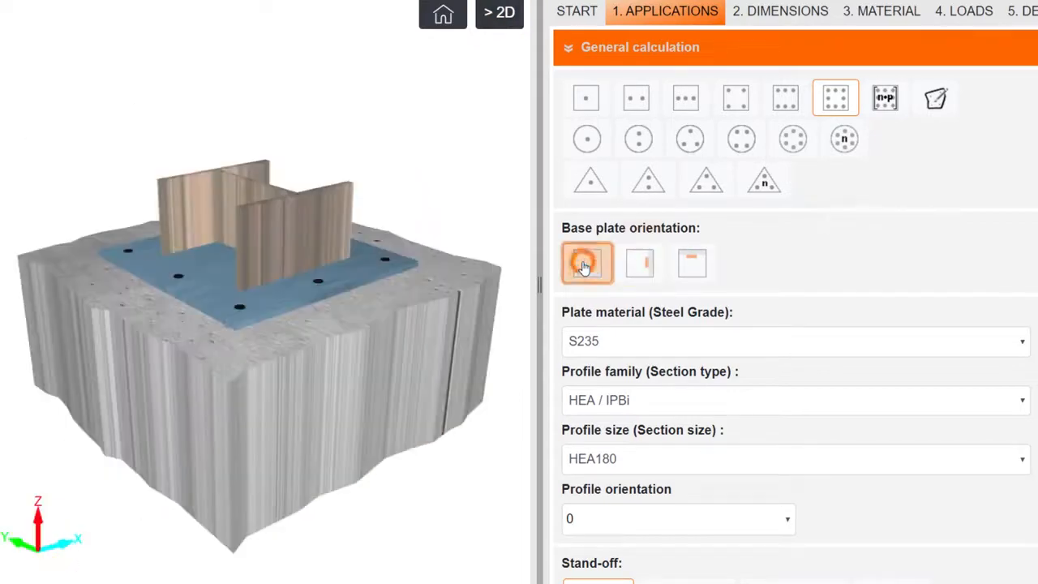
Make the column a square hollow RHS90x5 section and place the plate on a stand-off.
scroll(down, 3)
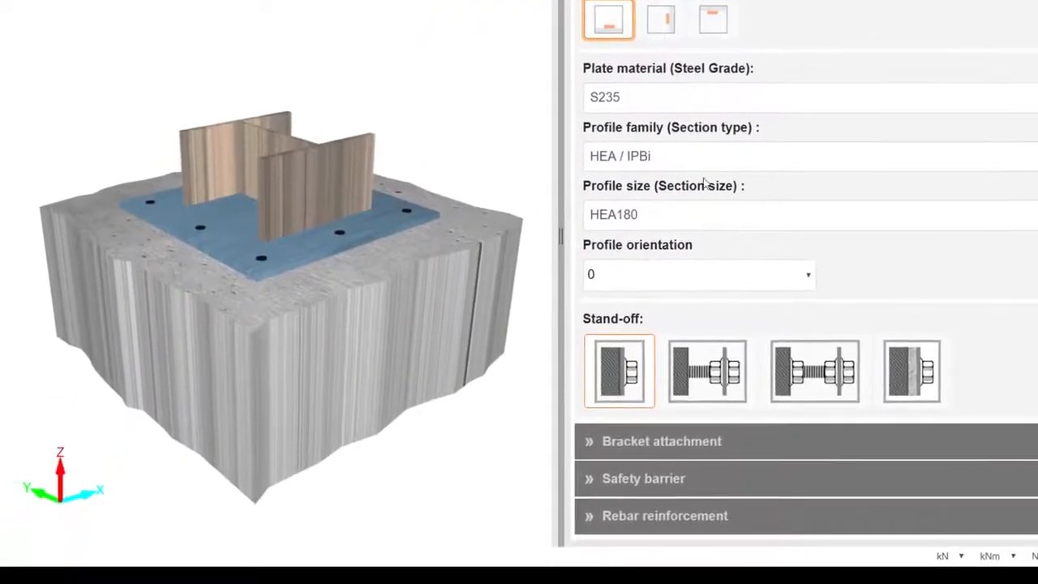
click(808, 156)
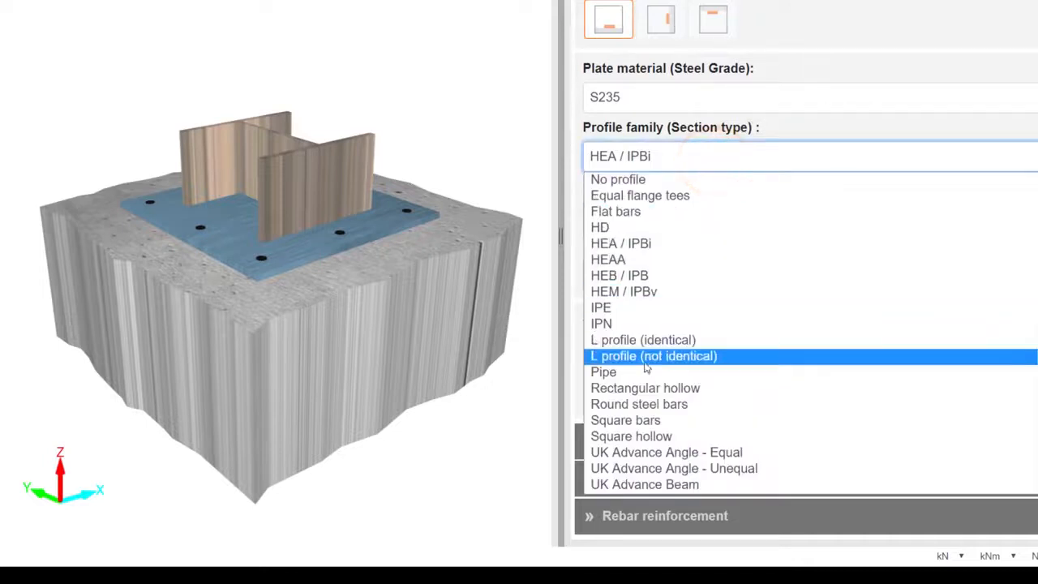
click(631, 435)
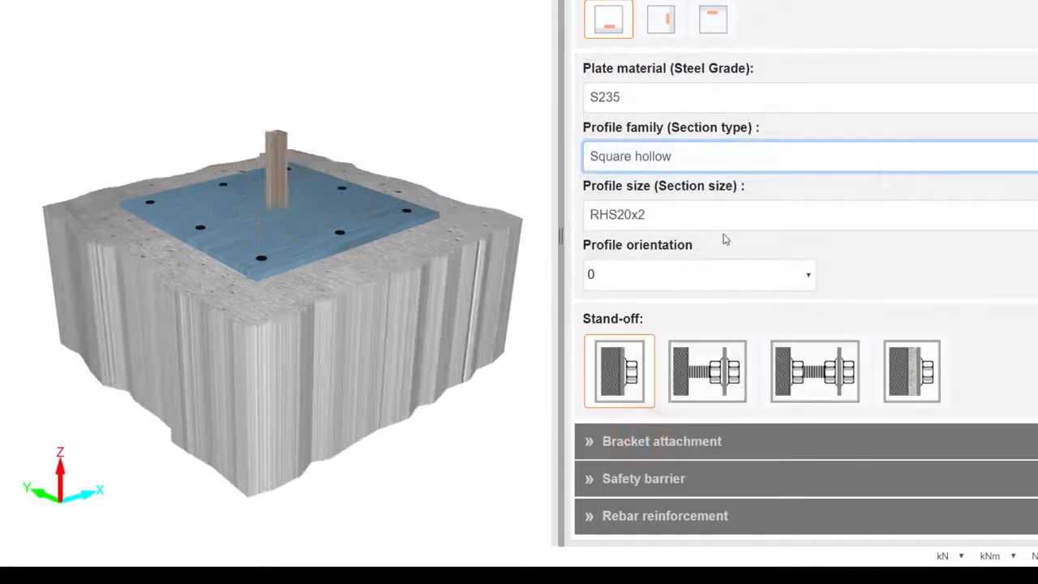
click(807, 214)
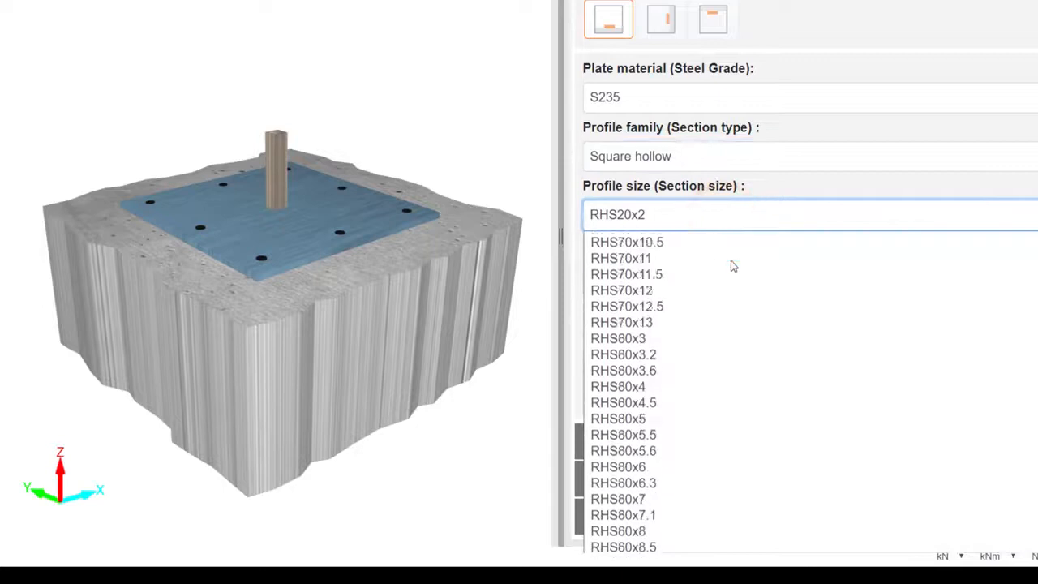
click(641, 350)
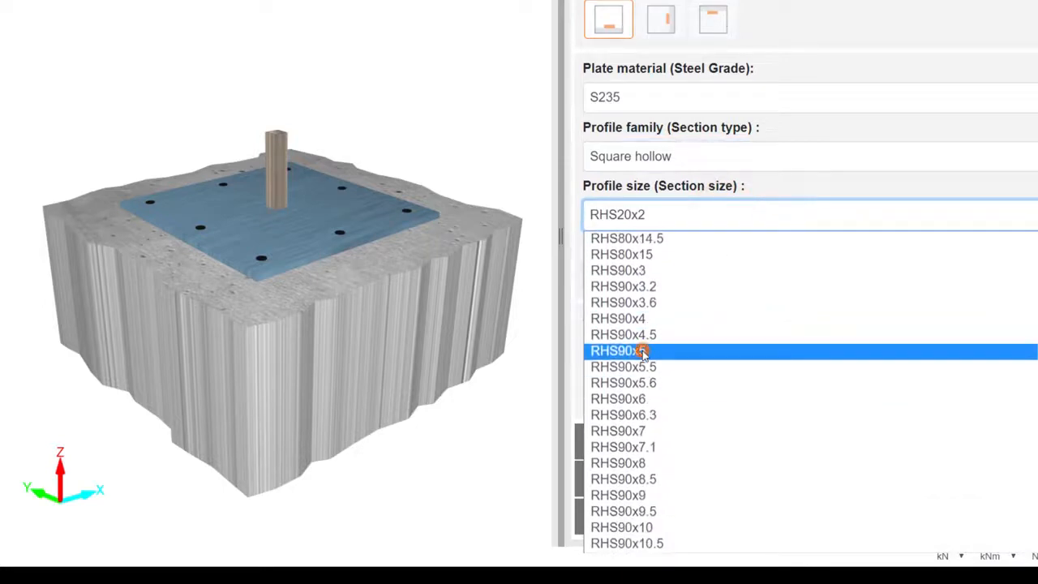
click(641, 350)
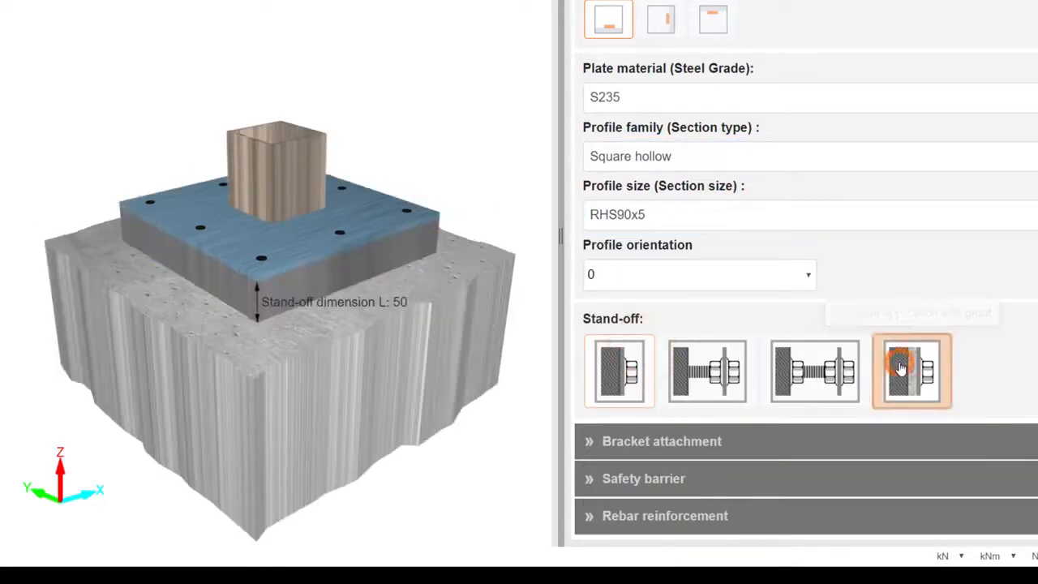
scroll(up, 3)
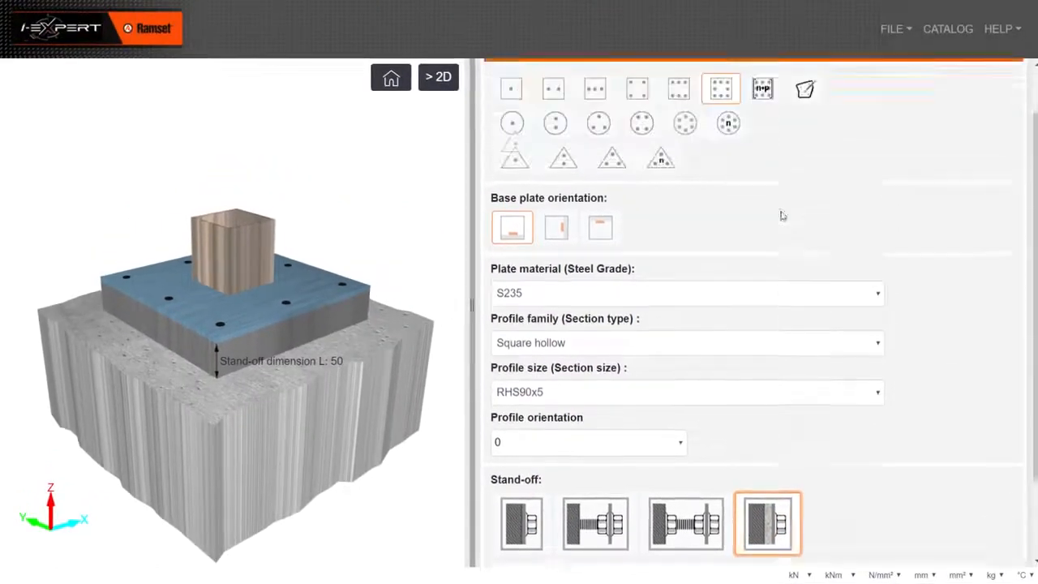
Raise the plate thickness Tfix to 12 mm and set the stand-off dimension to 20 mm.
click(679, 76)
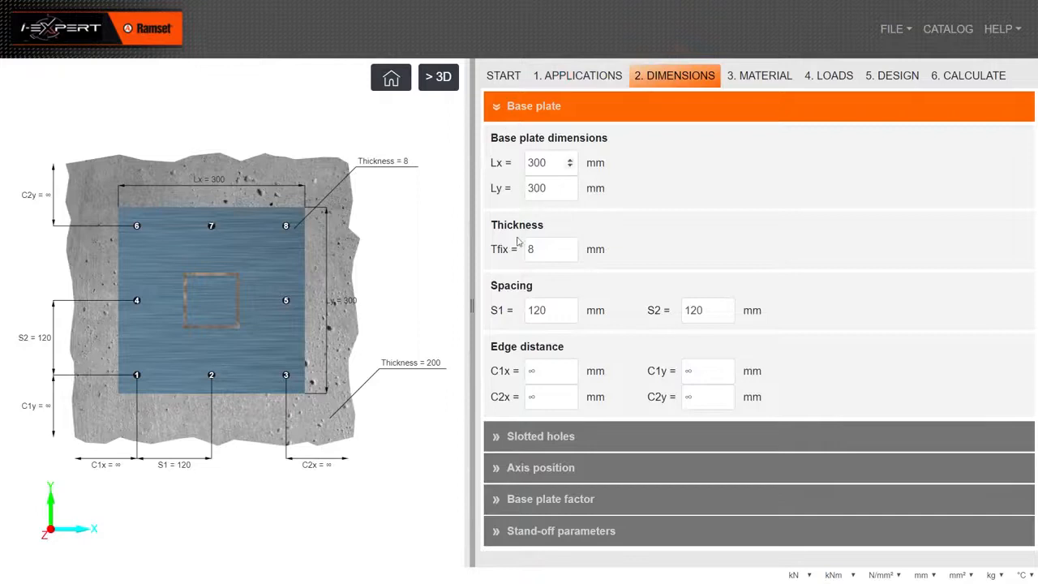
click(571, 245)
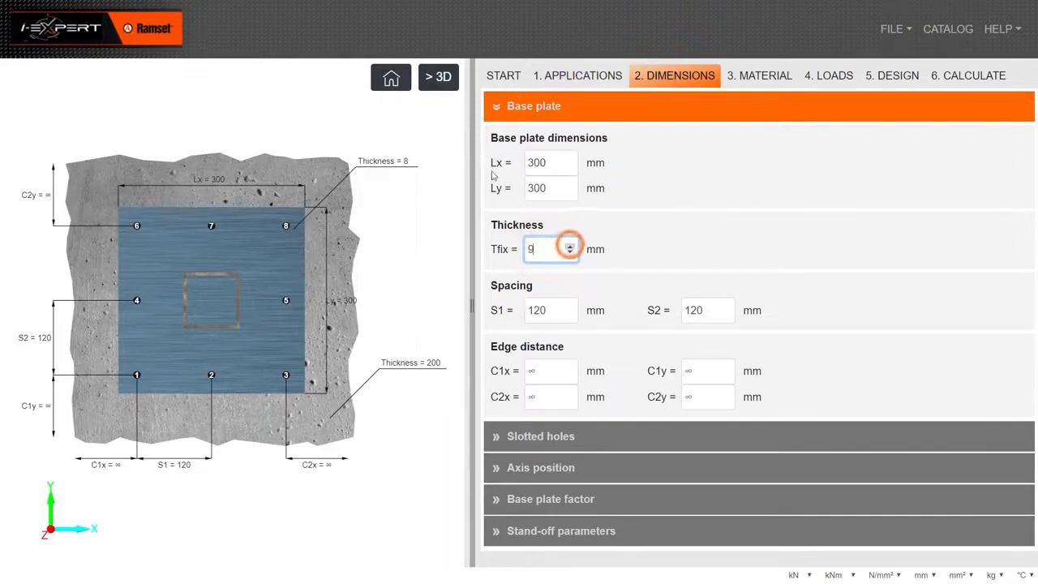
click(438, 76)
text(12)
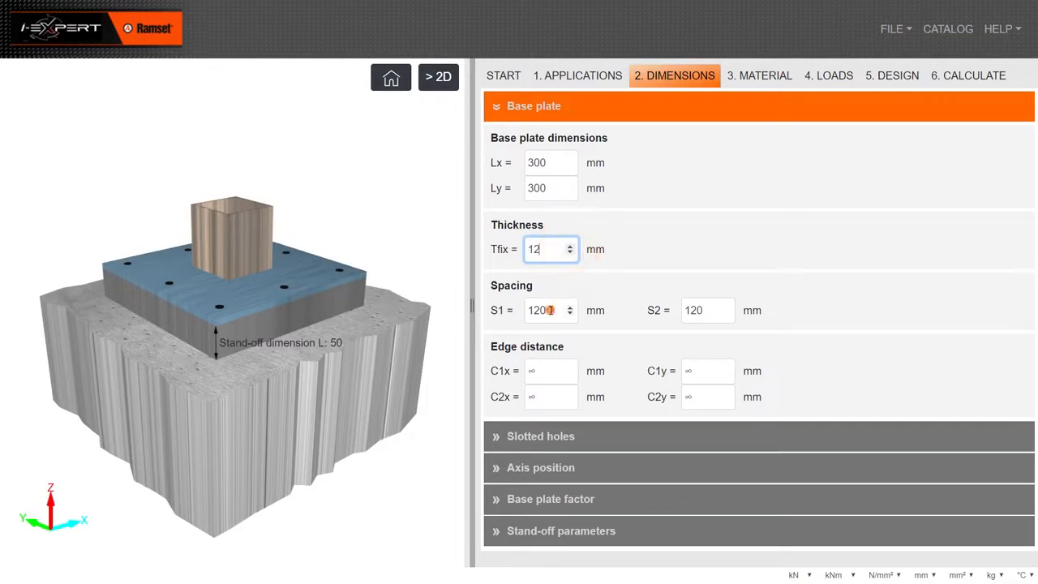
click(561, 530)
text(20)
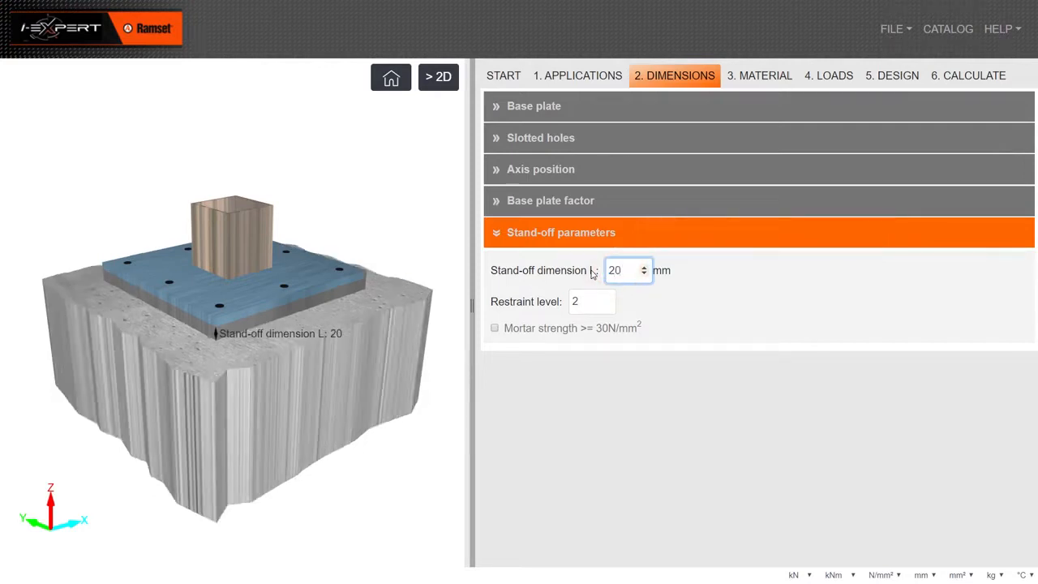
Set the concrete to C40/50 in cracked condition, 300 mm thick.
click(759, 76)
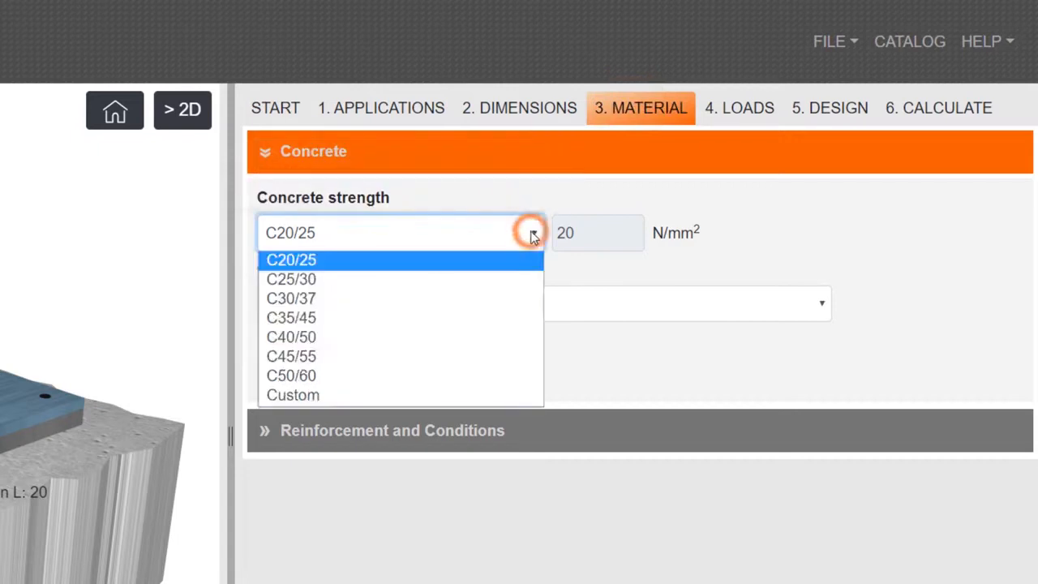
click(291, 336)
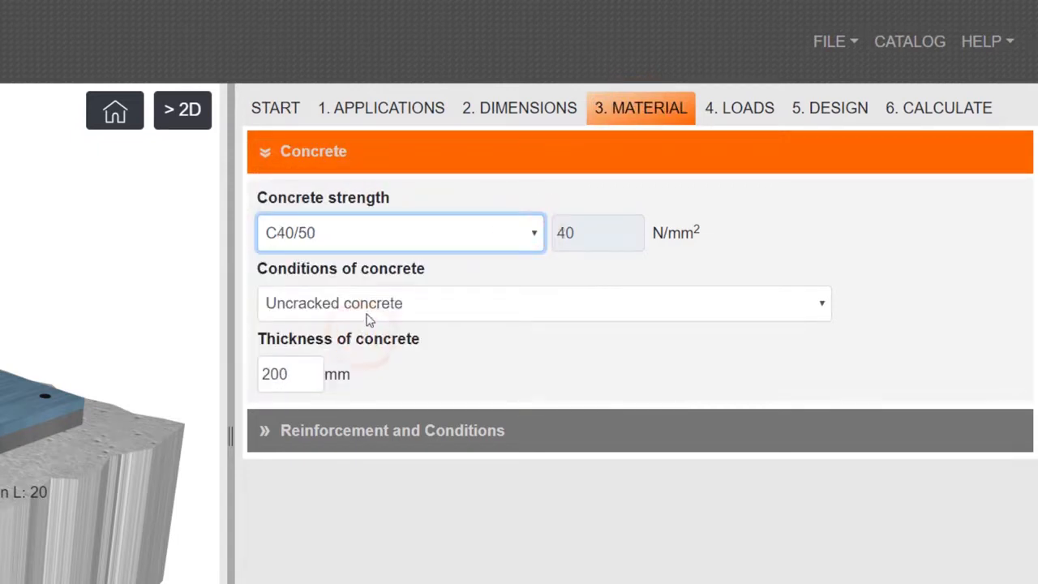
click(543, 304)
text(300)
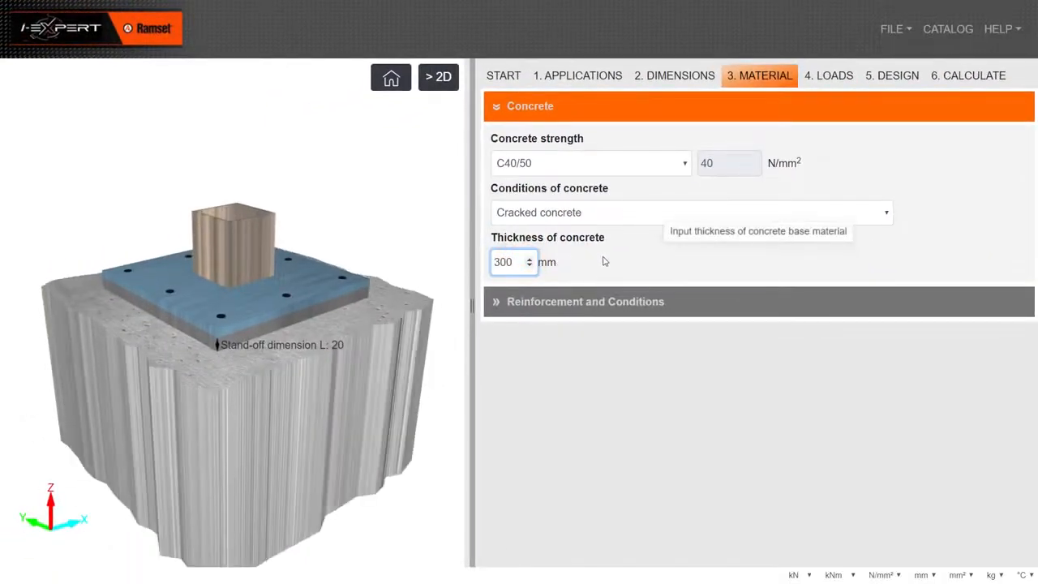
Choose wide concrete reinforcement under conditions and fold the material sections away.
click(584, 300)
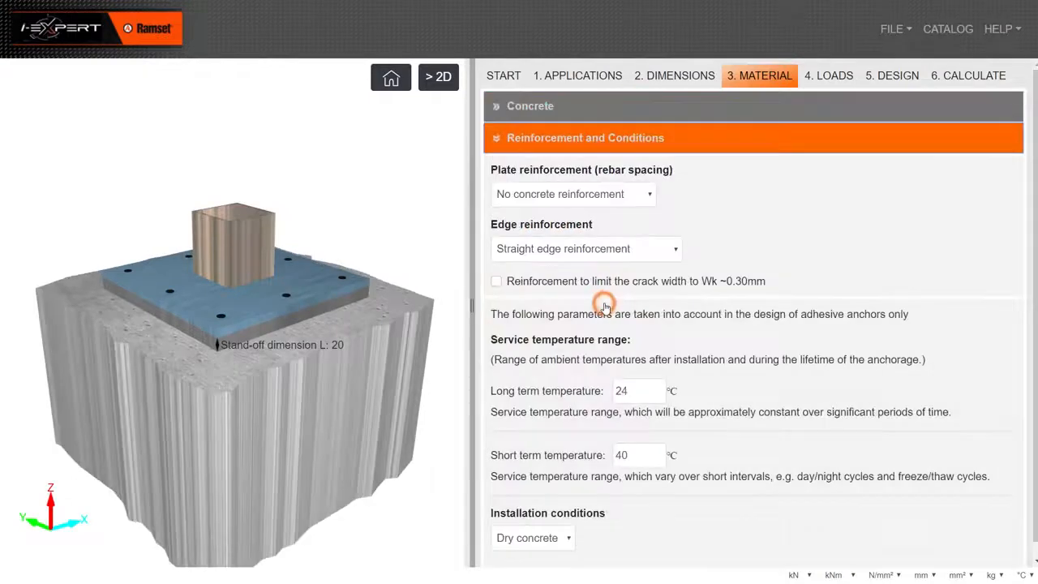
click(571, 194)
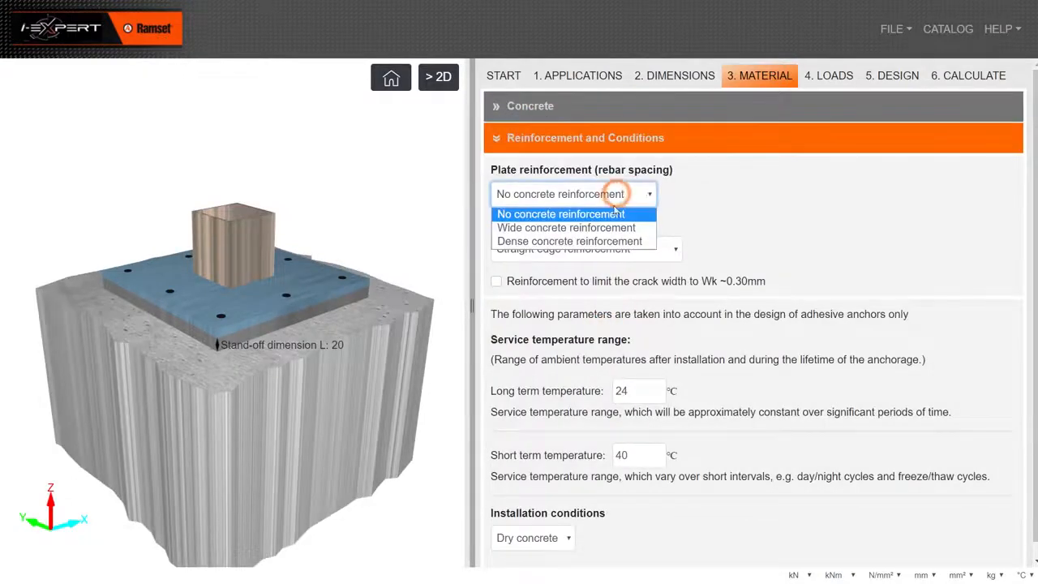
click(565, 227)
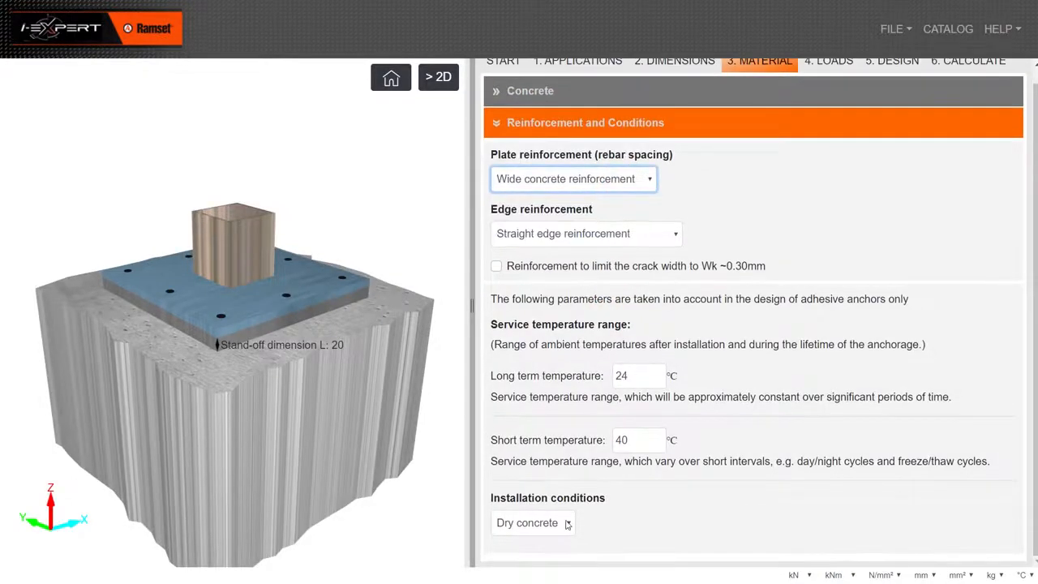
click(584, 123)
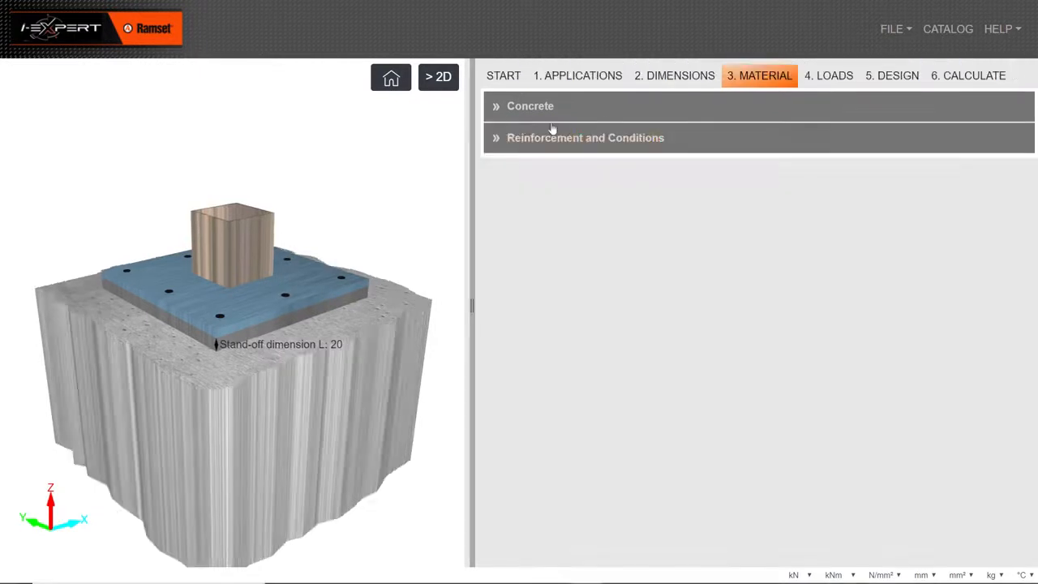
Enter combination 1 loads Nz 5, Vx 3 and My 1 on the loads step.
click(830, 76)
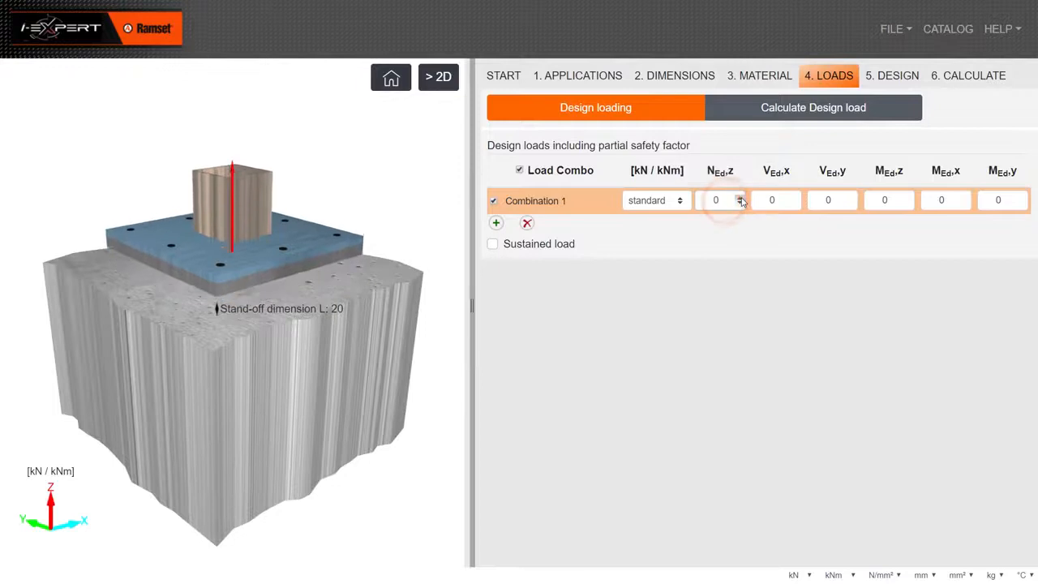
click(739, 198)
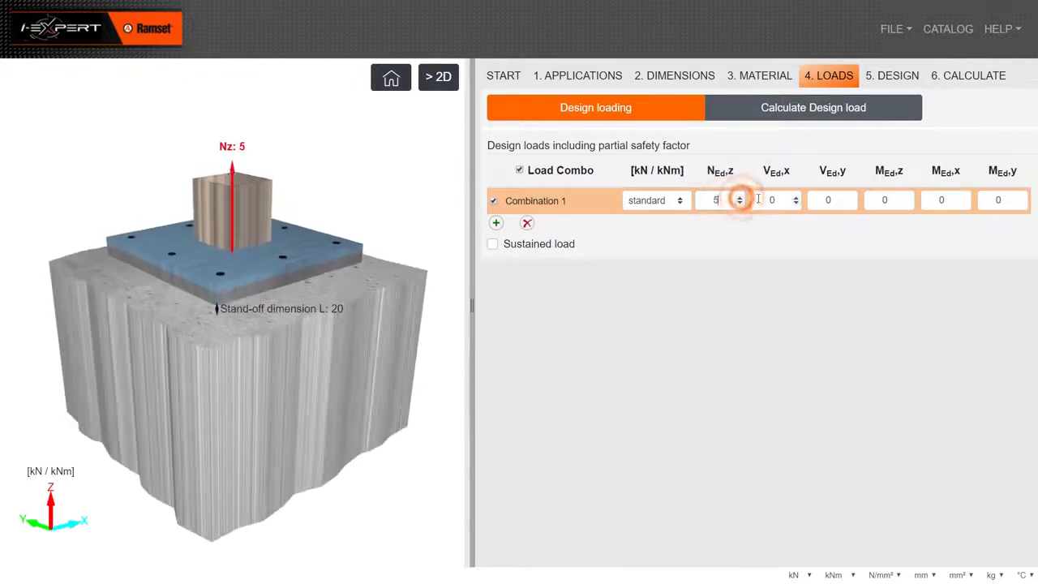
click(795, 196)
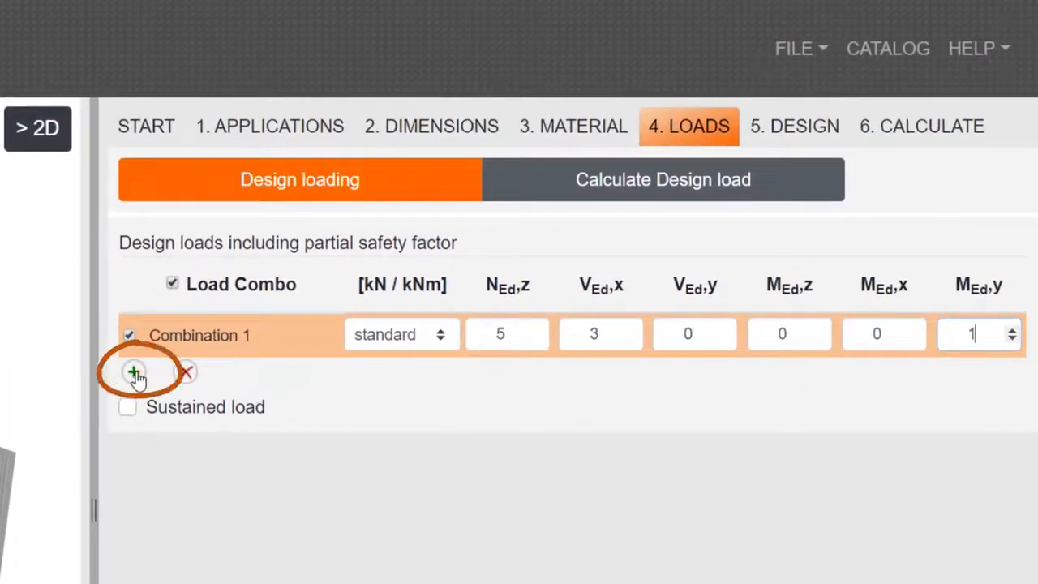
Add a fire combination 2 with Nz 5 and run the calculation to list suitable anchors.
click(133, 371)
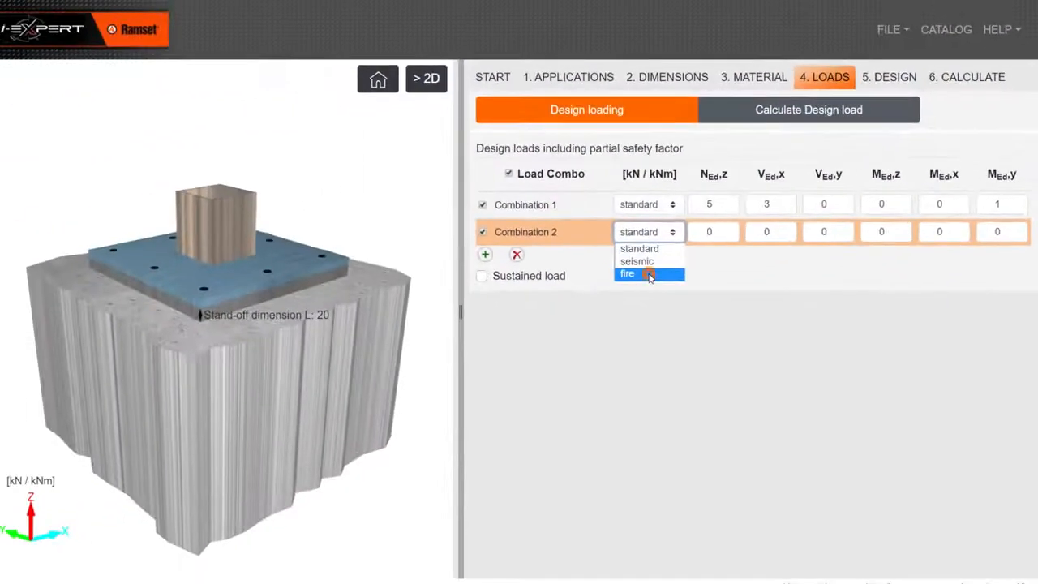
click(626, 273)
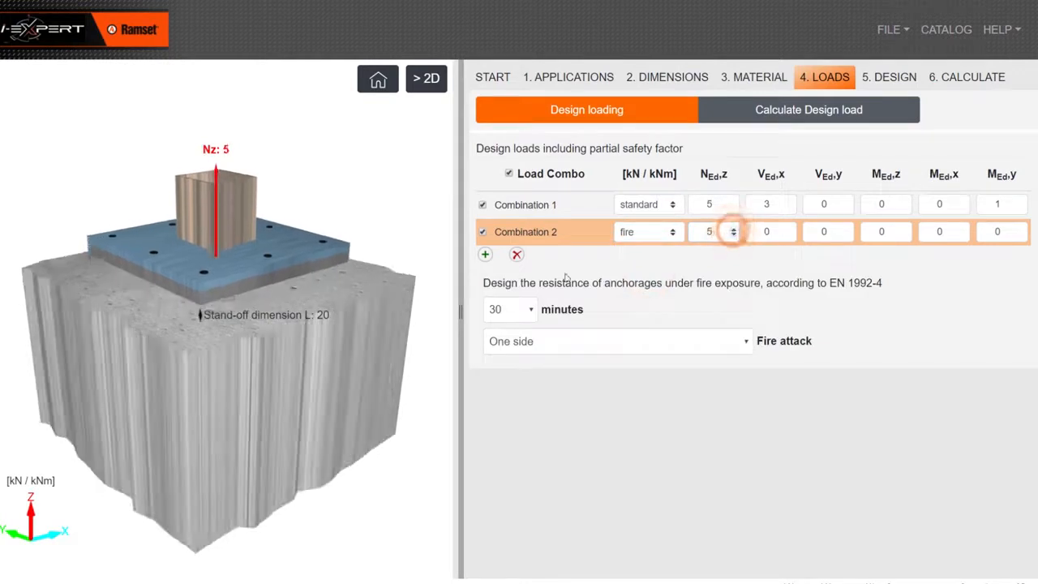
click(510, 308)
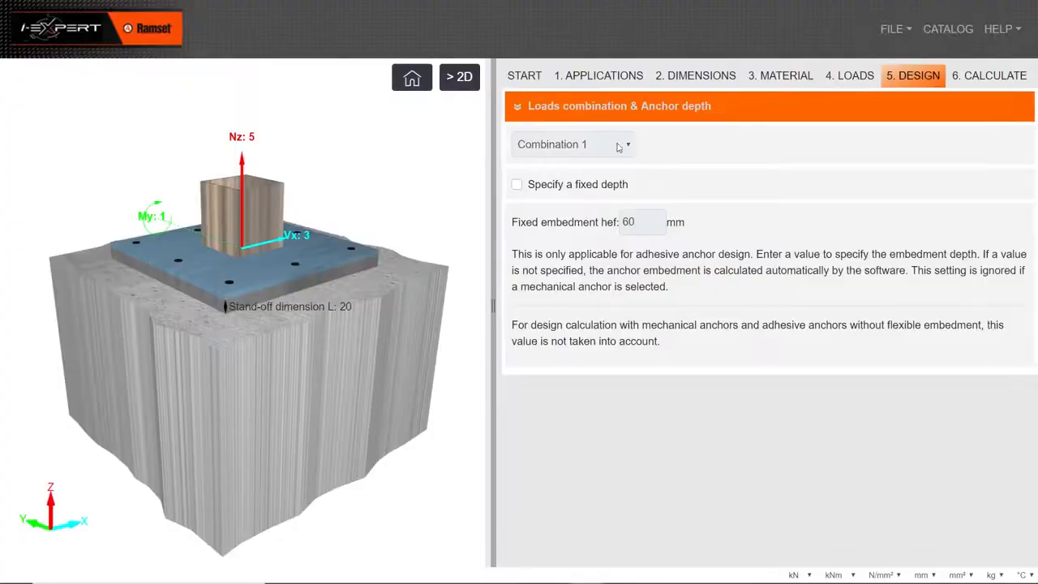
click(990, 76)
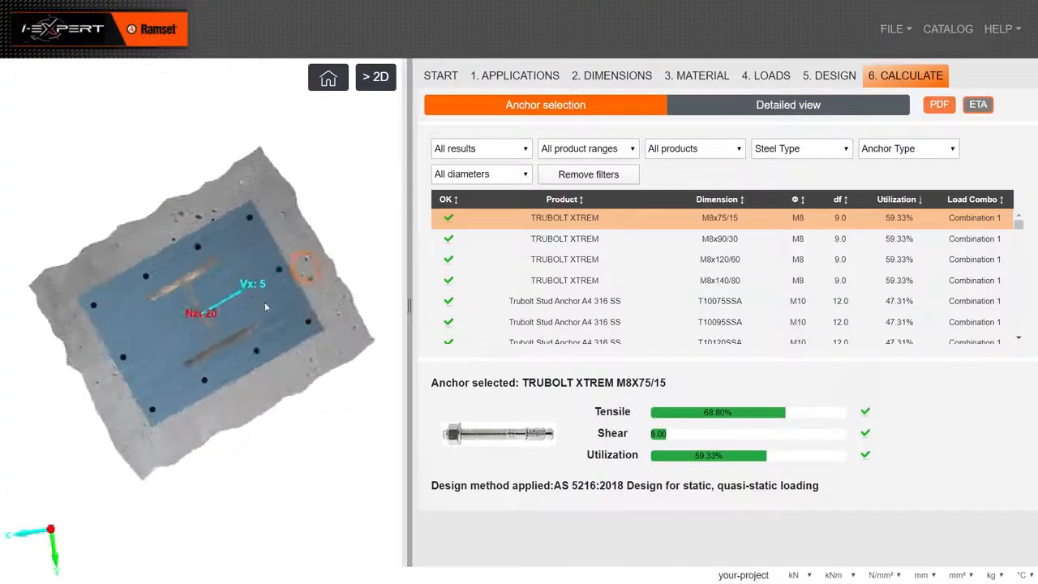
Filter the results to chemical anchors so EPCON C8 Xtrem with grade 8.8 rod is selected.
drag(266, 307, 170, 269)
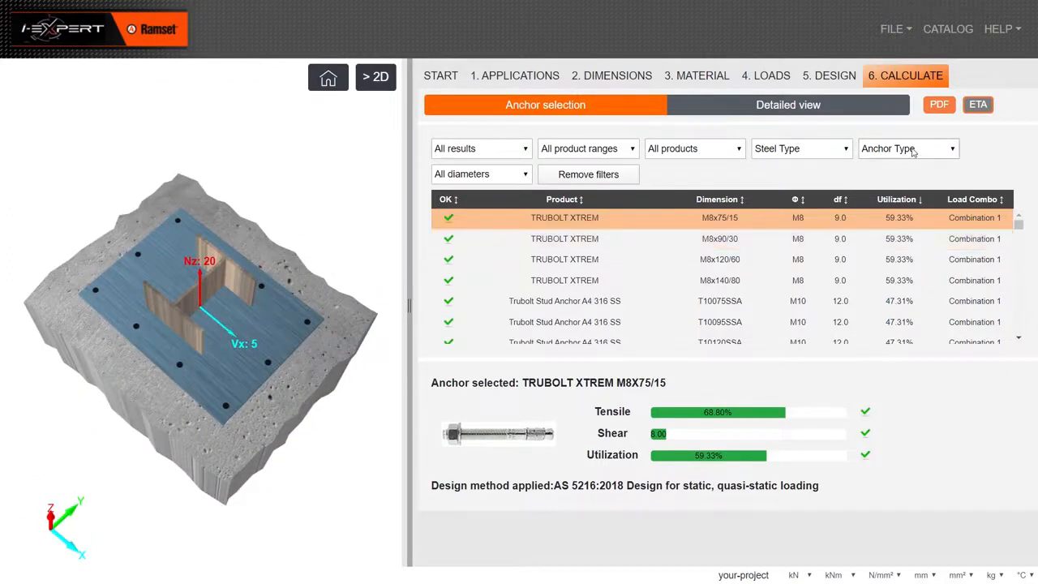
click(907, 150)
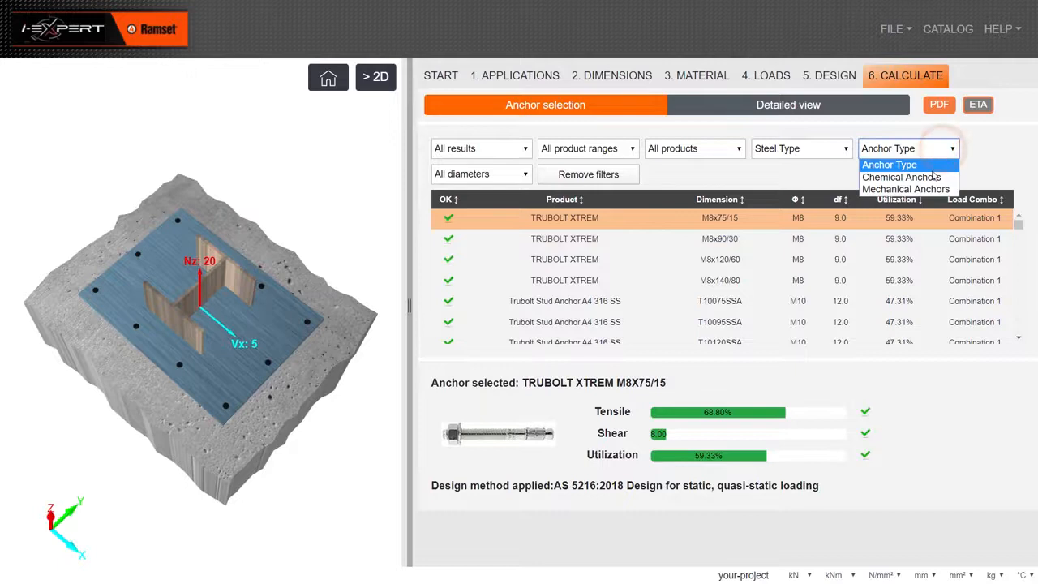
click(905, 177)
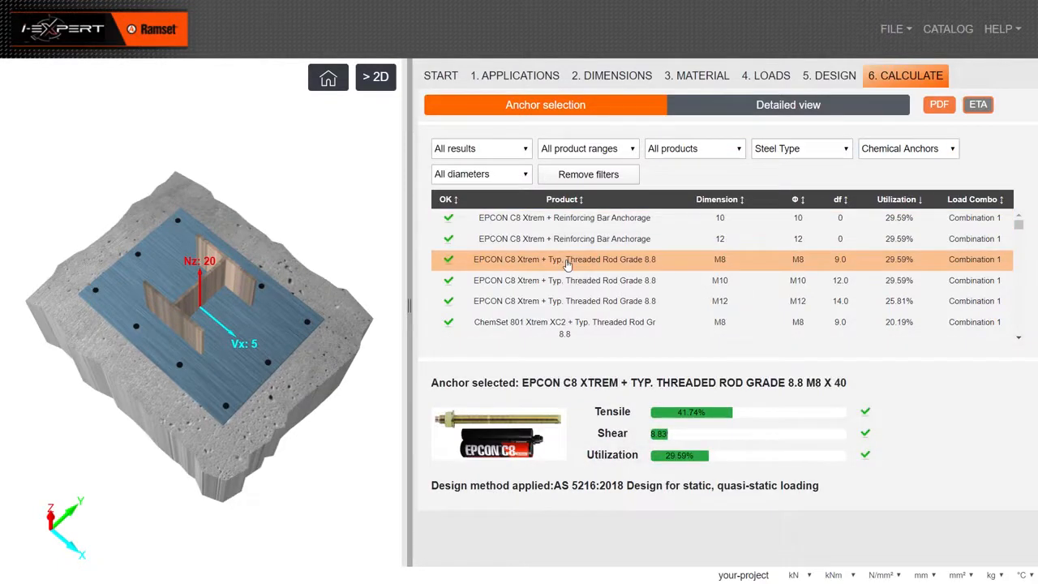
mouse_move(782, 234)
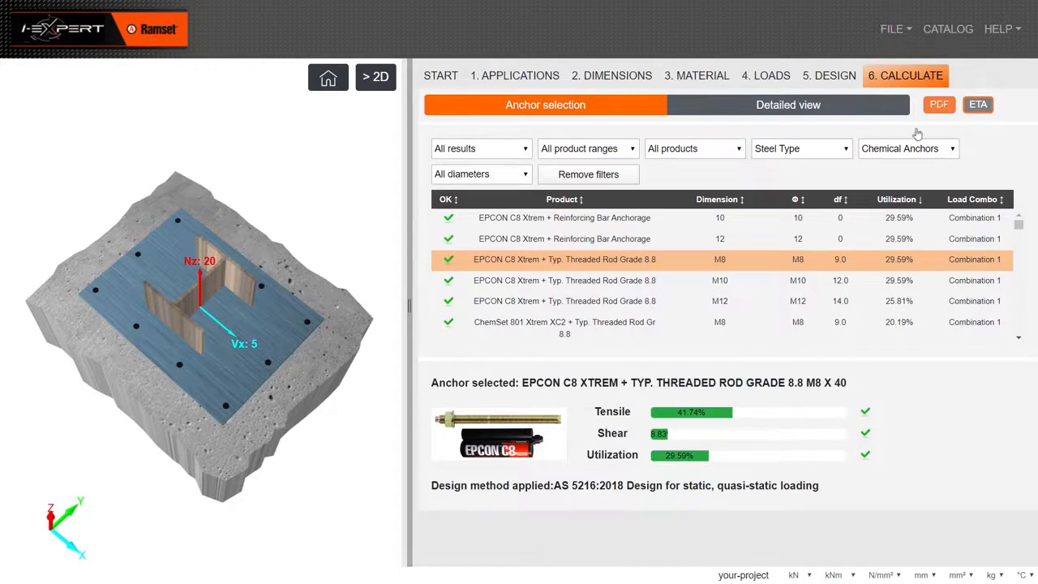
Show the detailed view and expand the design results per failure mode.
click(788, 103)
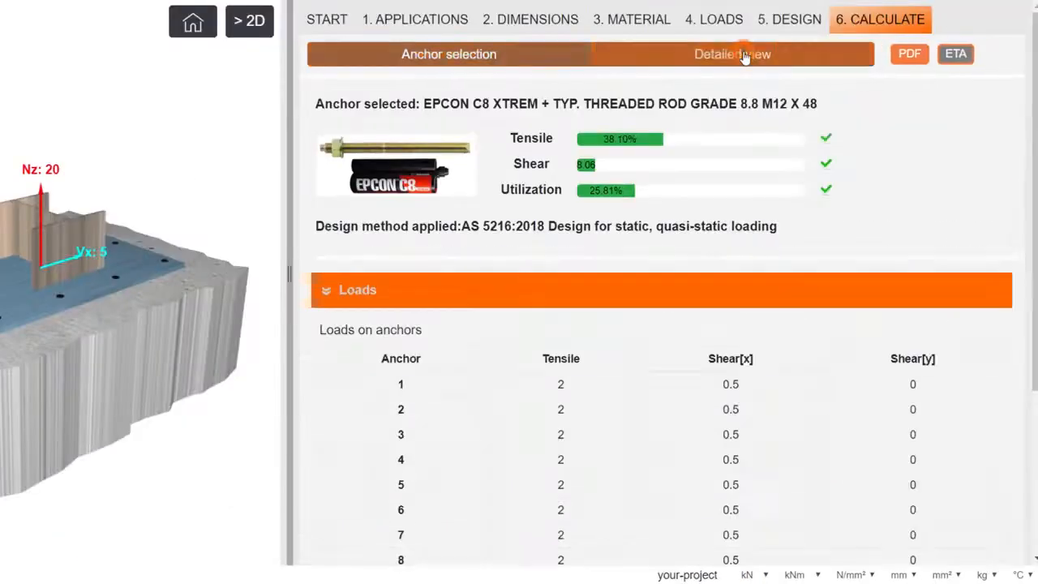
scroll(down, 3)
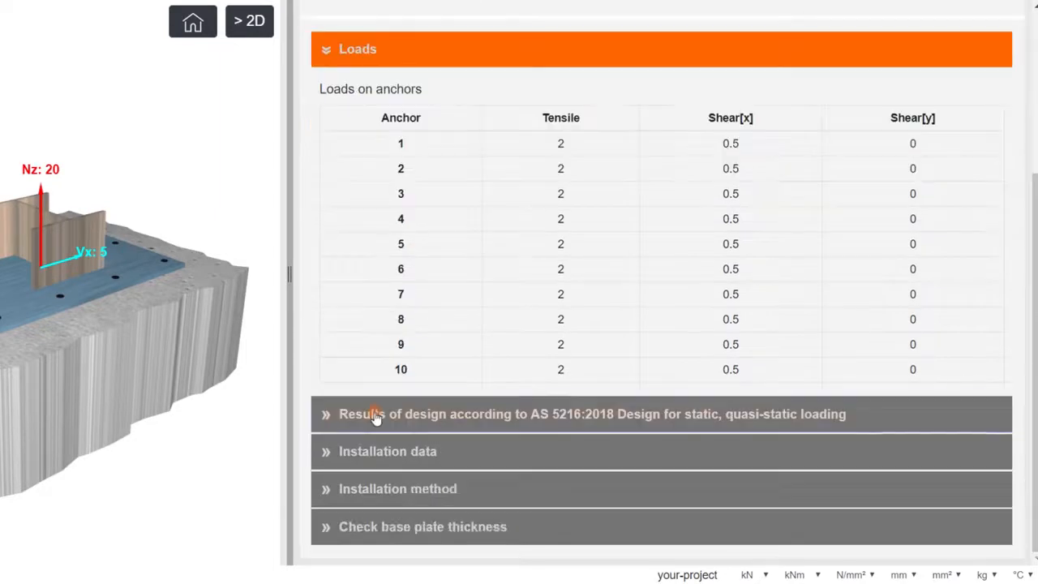
click(592, 413)
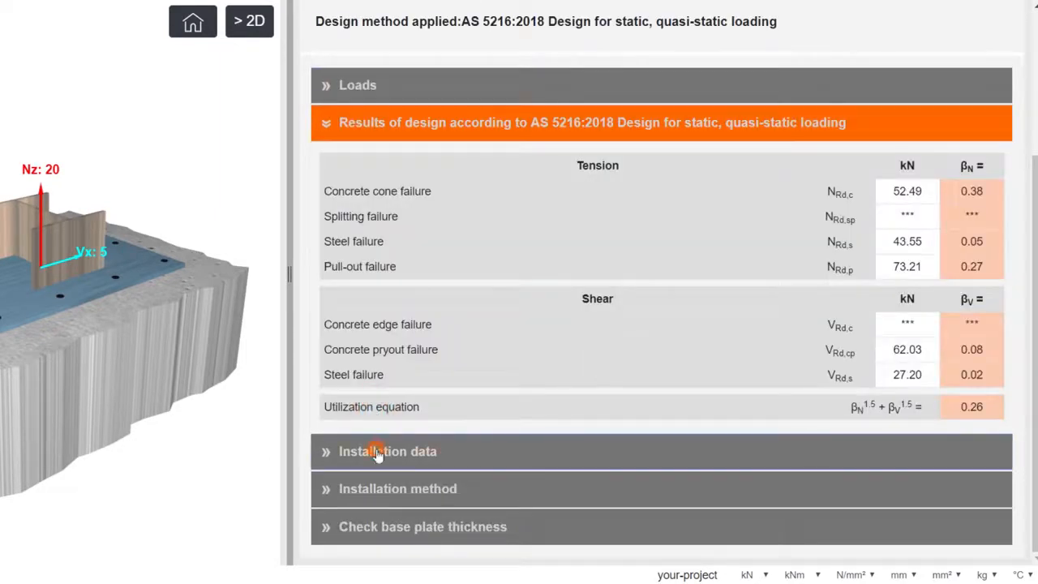
Expand the installation data and installation method steps for the EPCON C8 Xtrem anchor.
click(387, 451)
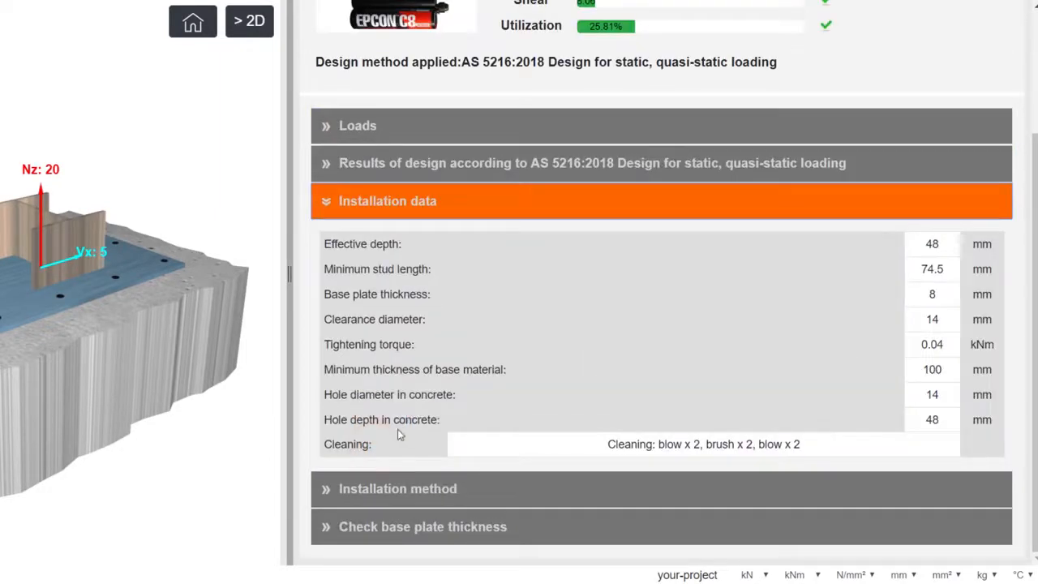
click(398, 488)
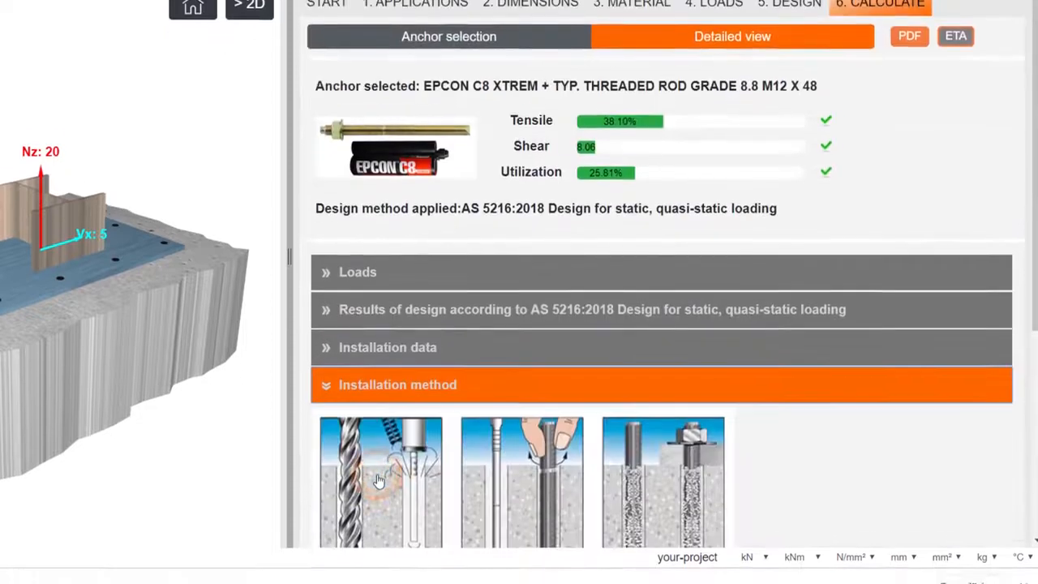
scroll(down, 3)
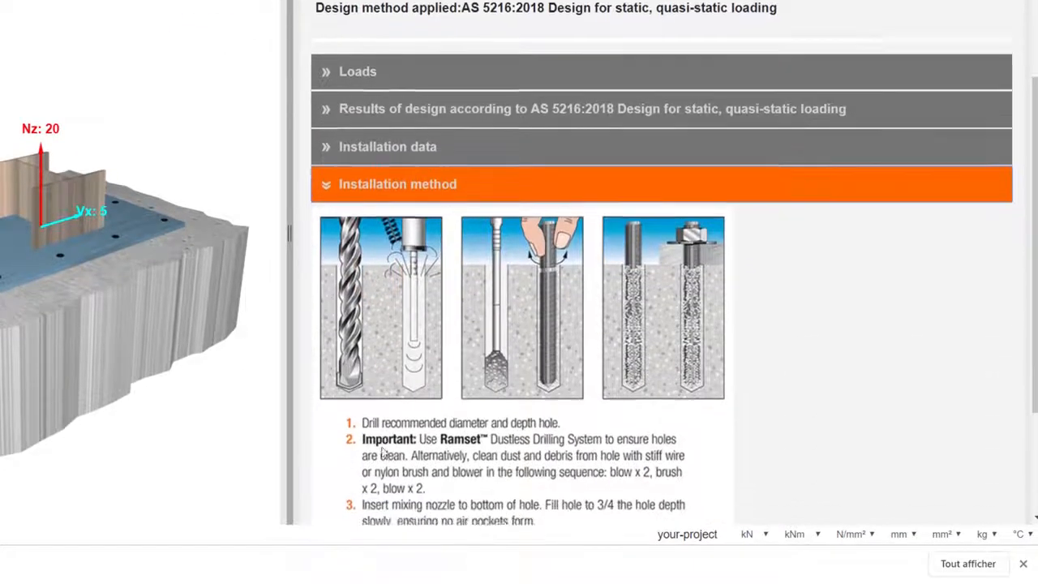
scroll(down, 3)
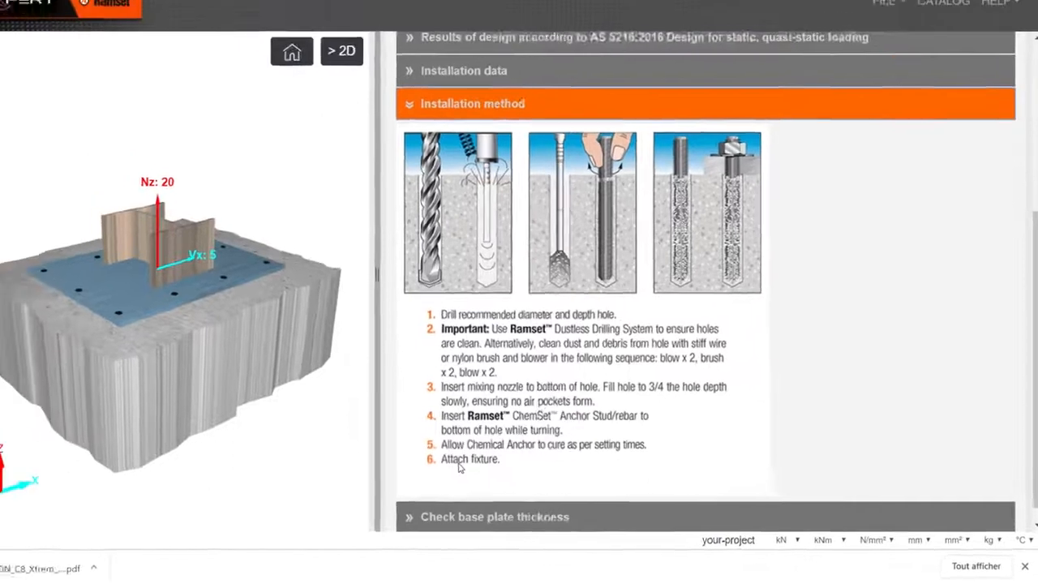